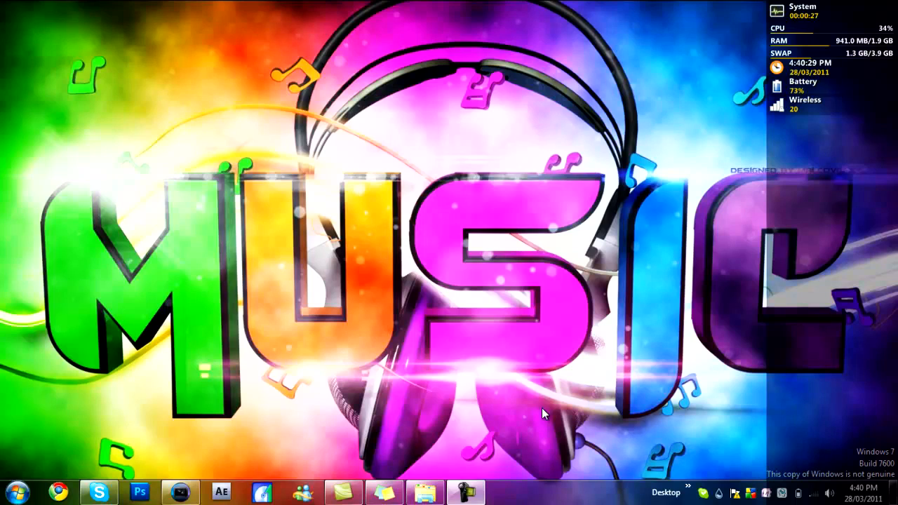
mouse_move(454, 293)
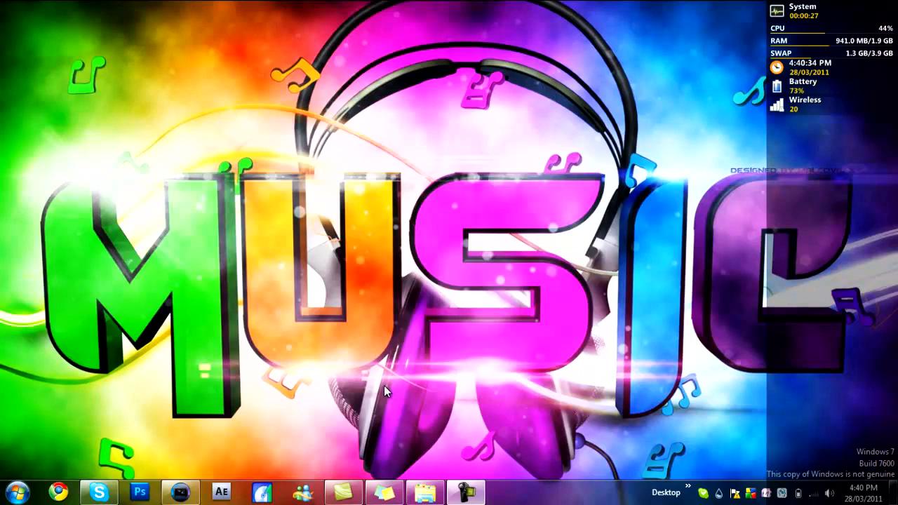
mouse_move(373, 390)
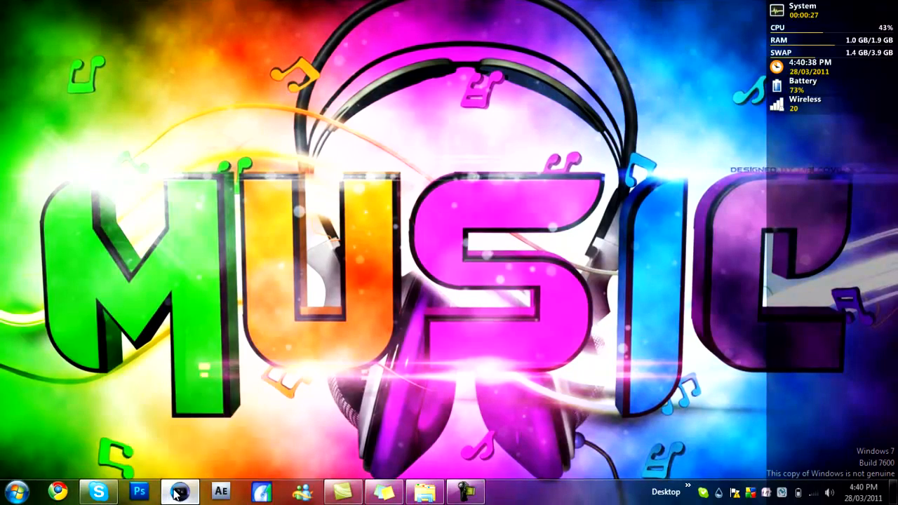
- Bring the TWO DOOR CINEMA CLUB - I Can Talk MP3 from the v2m music folder onto the timeline
left_click(177, 491)
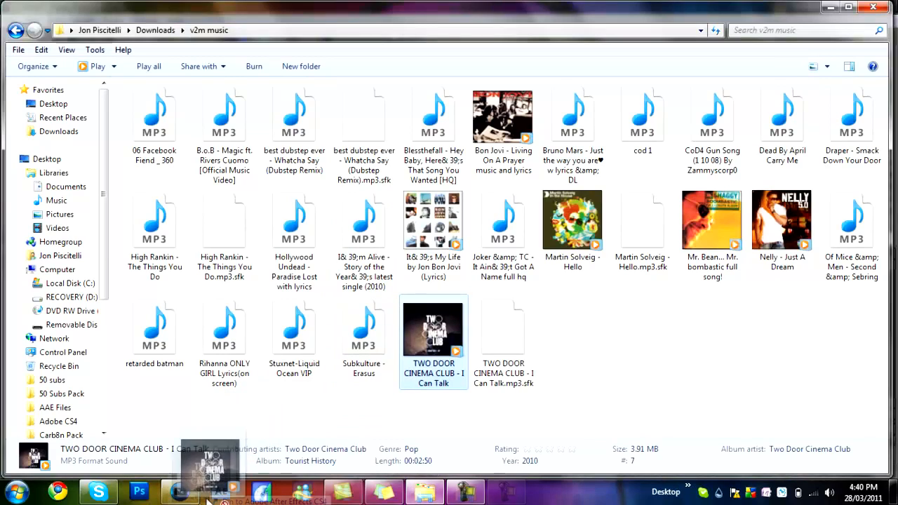
left_click(178, 488)
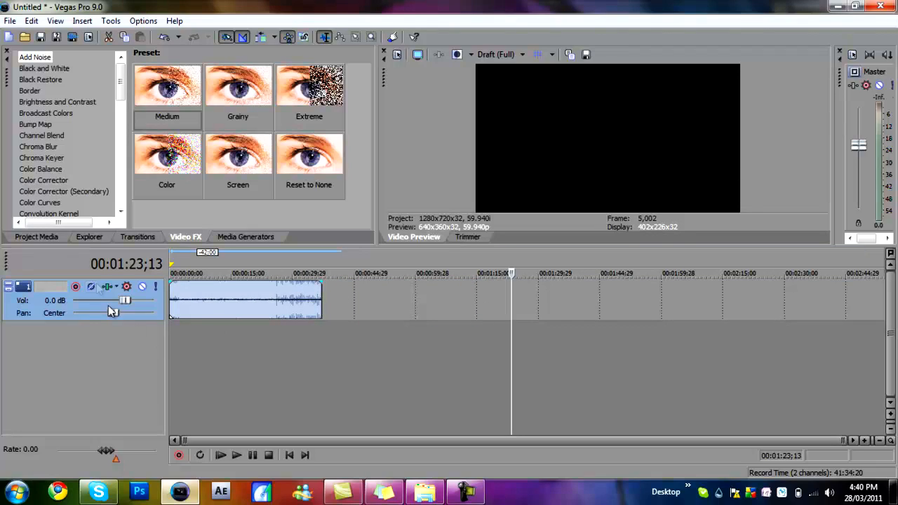
mouse_move(107, 287)
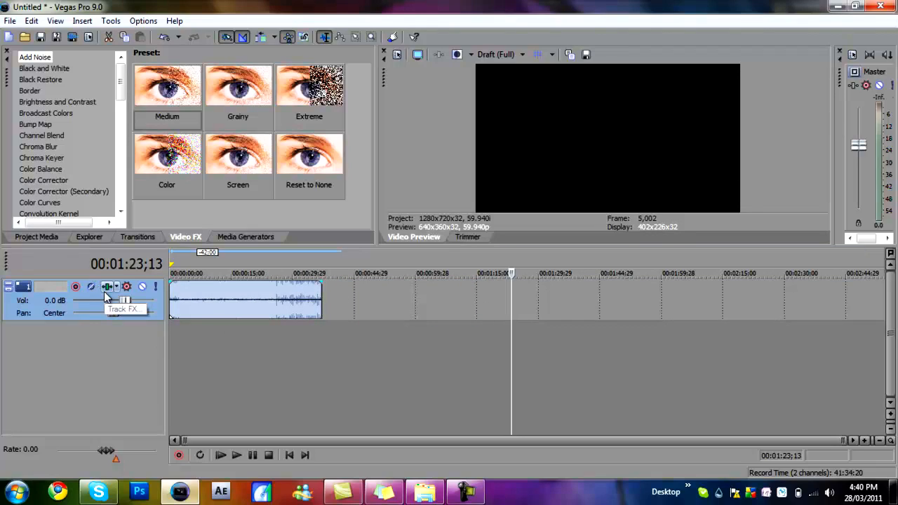
- Set Track 1's EQ band 4 to a -Inf high shelf at 350 Hz
left_click(107, 287)
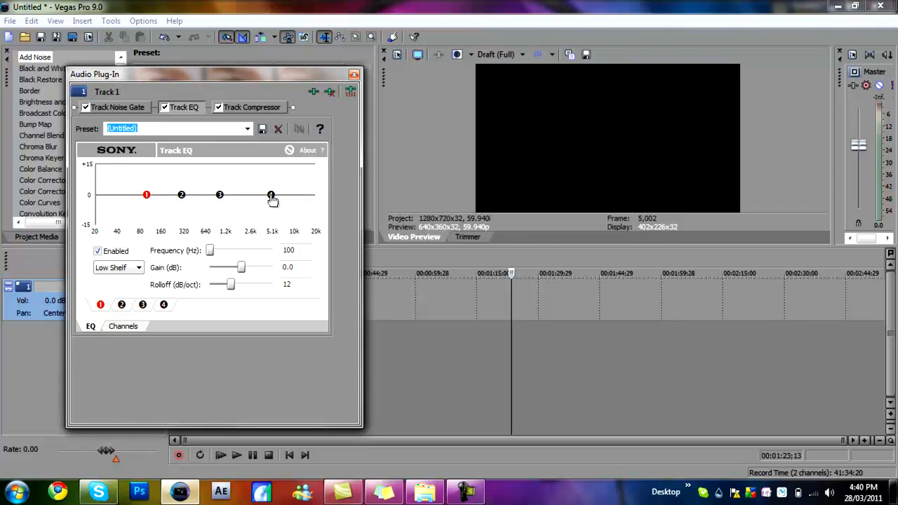
left_click_drag(271, 195, 272, 225)
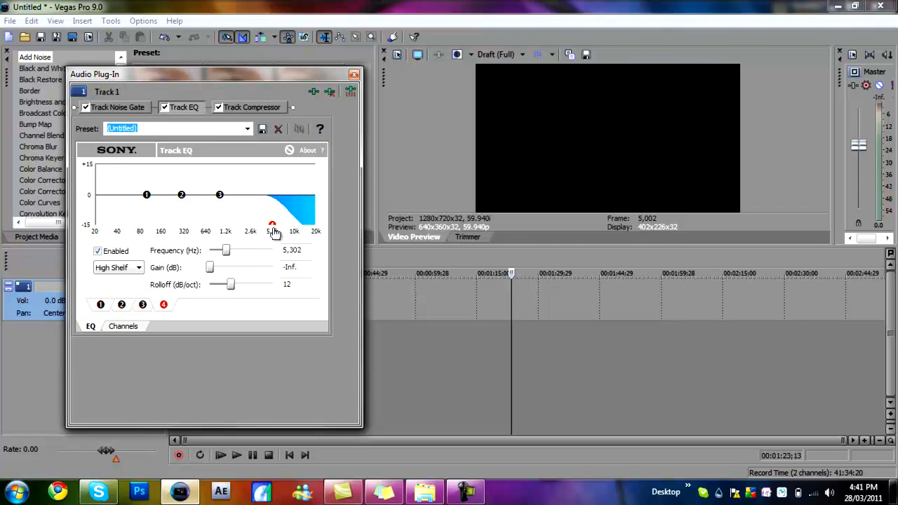
left_click_drag(273, 225, 189, 224)
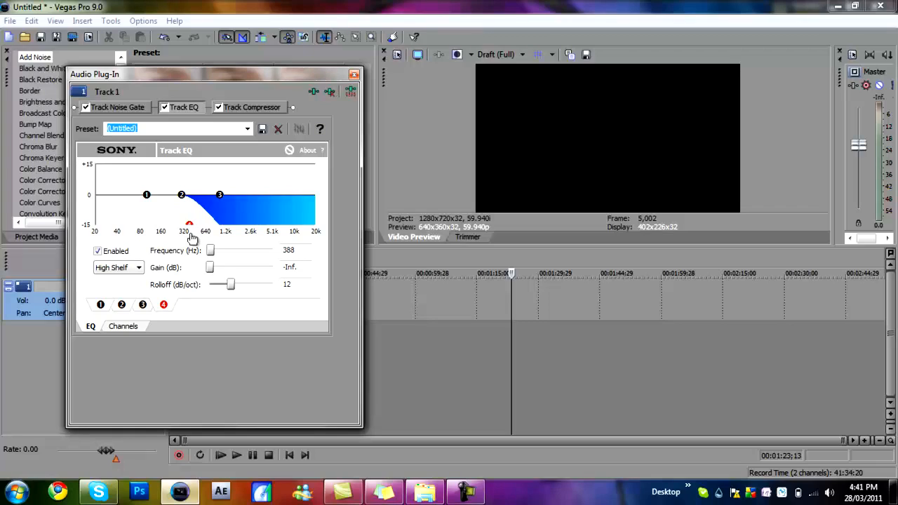
left_click_drag(189, 223, 186, 224)
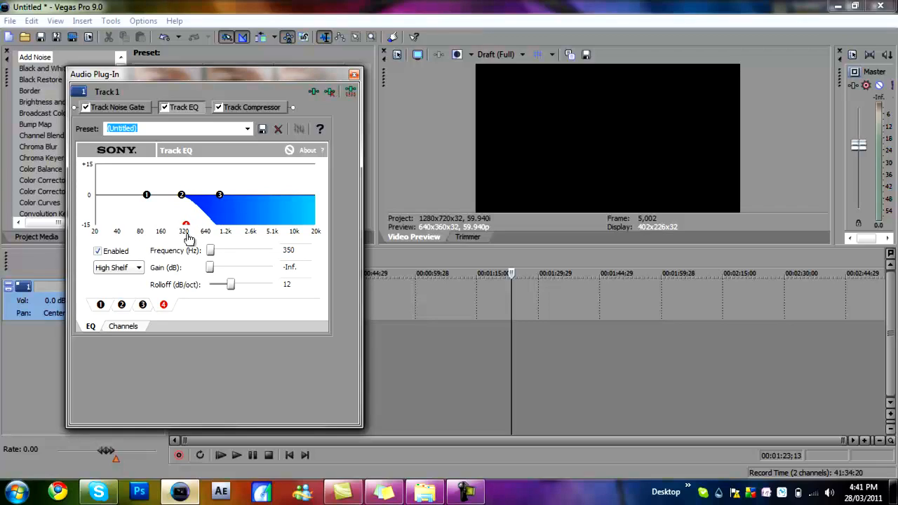
left_click(352, 73)
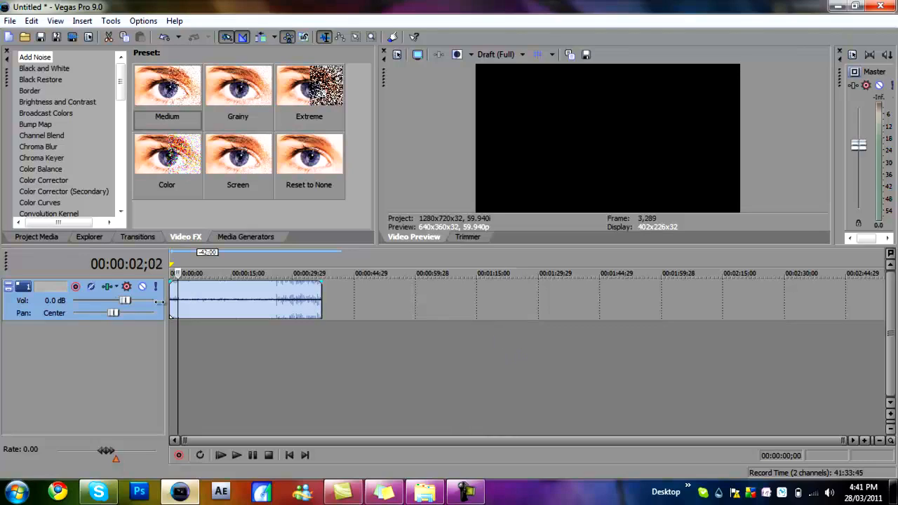
- Set Track 1 volume to -8.4 dB and preview the muffled song
left_click_drag(125, 300, 104, 301)
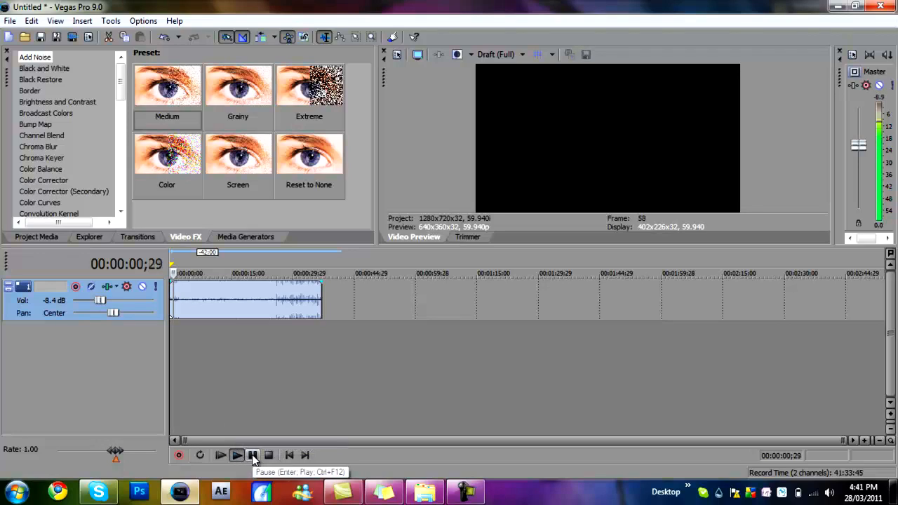
left_click(220, 455)
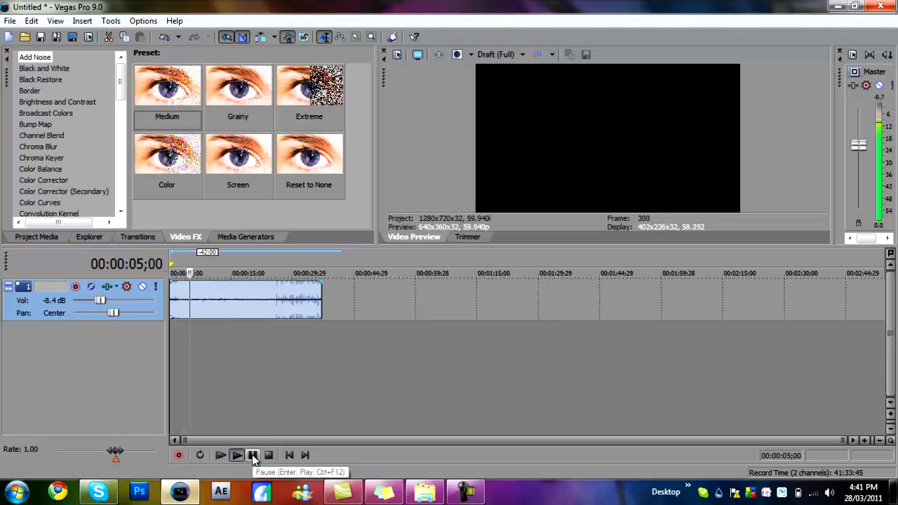
left_click(219, 454)
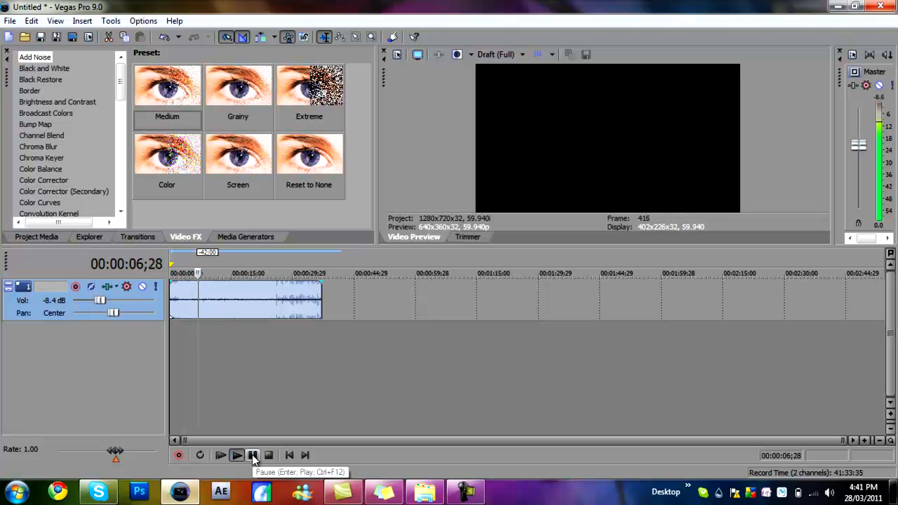
left_click(252, 455)
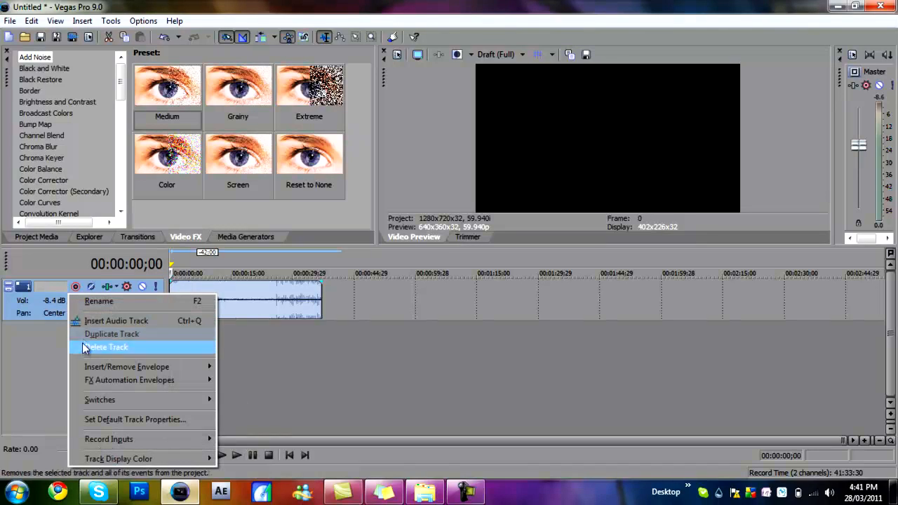
- Duplicate the song's track and move the copied clip to start around 00:00:45;16
left_click(116, 321)
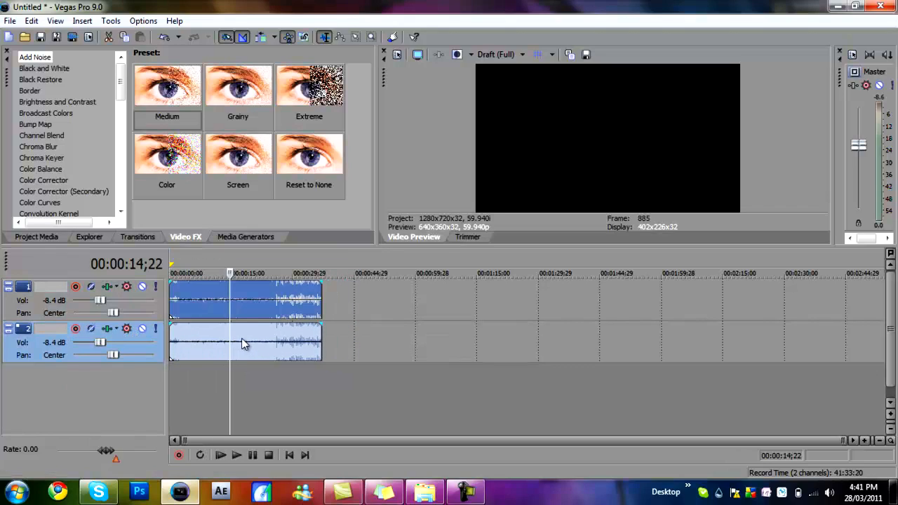
left_click_drag(245, 343, 432, 355)
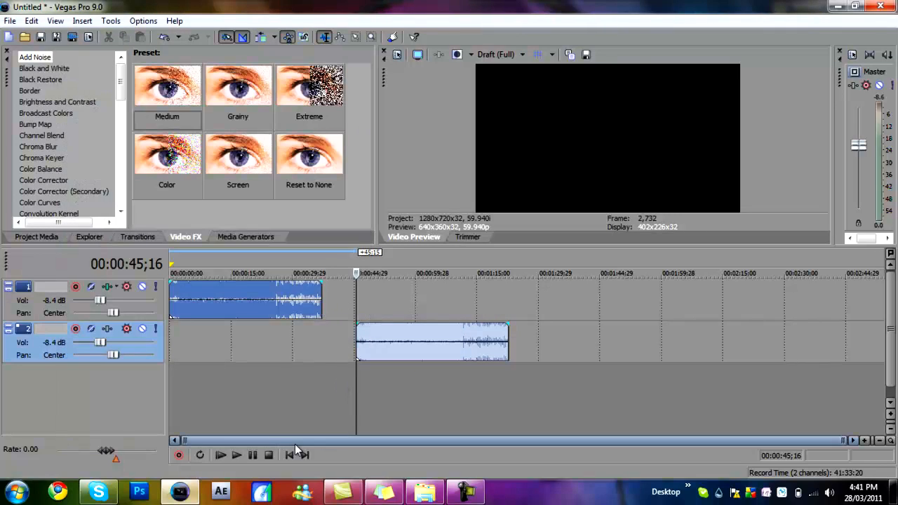
left_click(220, 455)
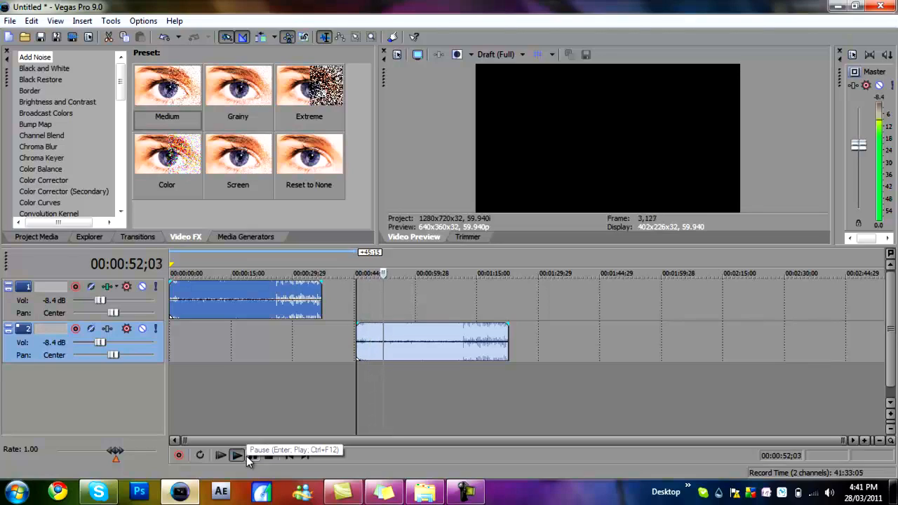
left_click(237, 455)
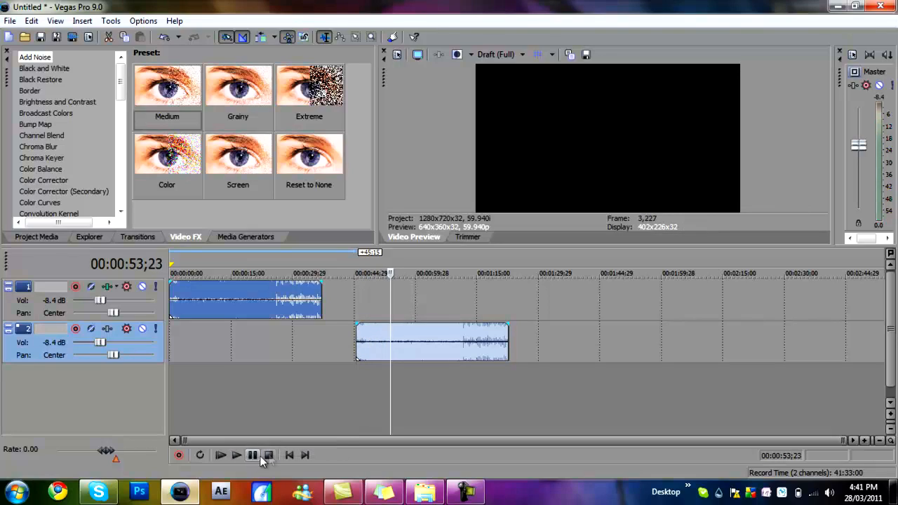
left_click(251, 455)
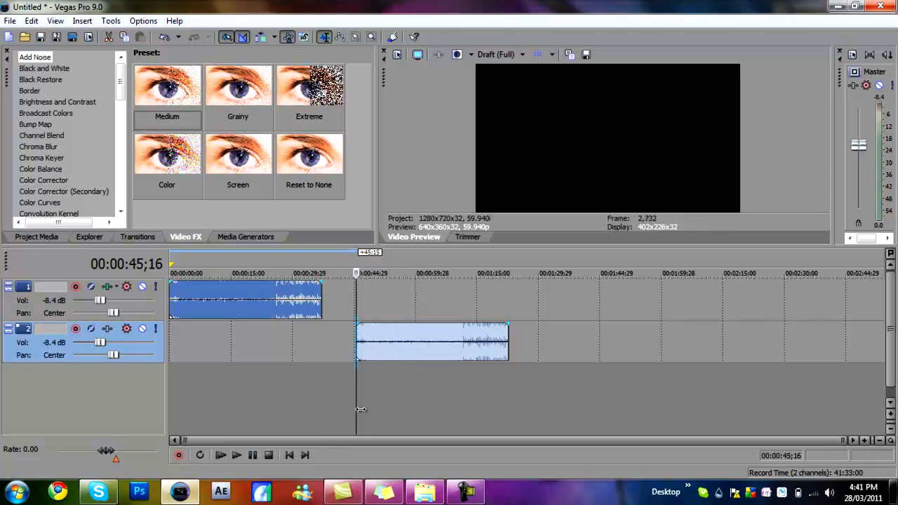
mouse_move(635, 438)
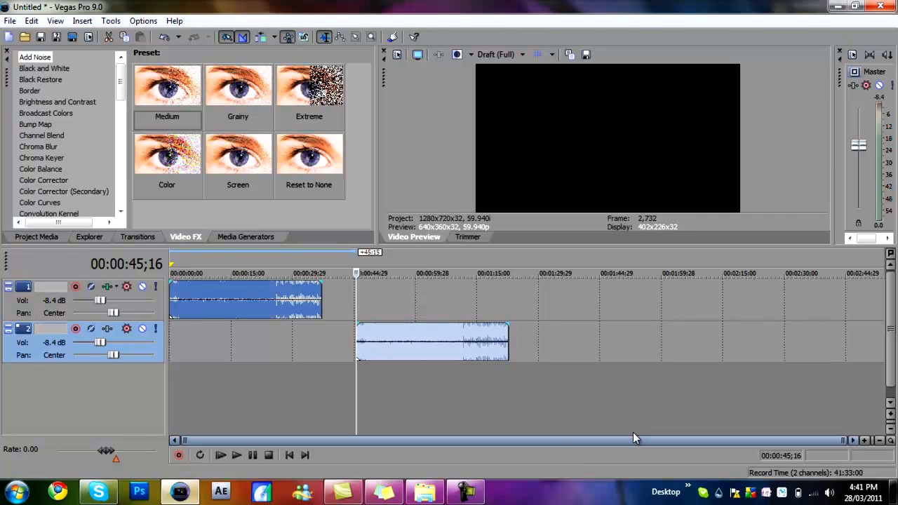